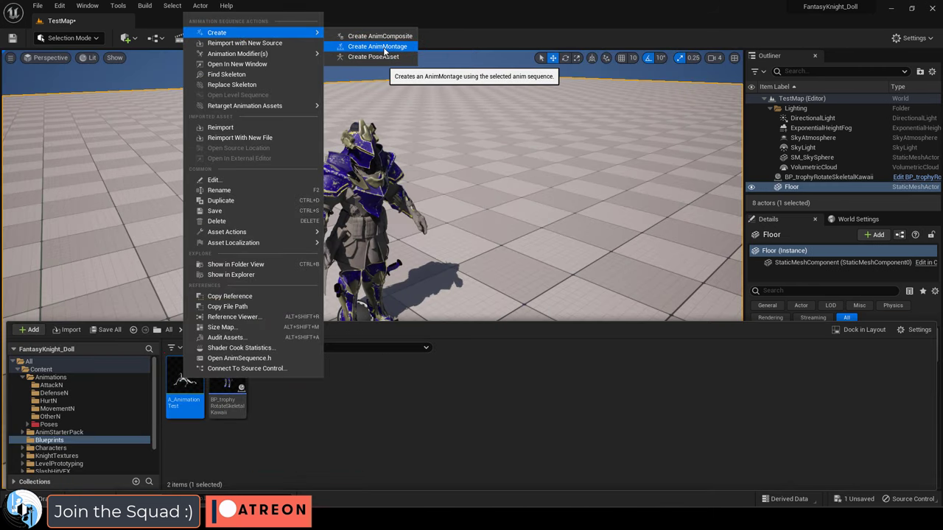
Create the AM_AnimationTest montage from the knight's anim sequence and open it for editing.
left_click(377, 46)
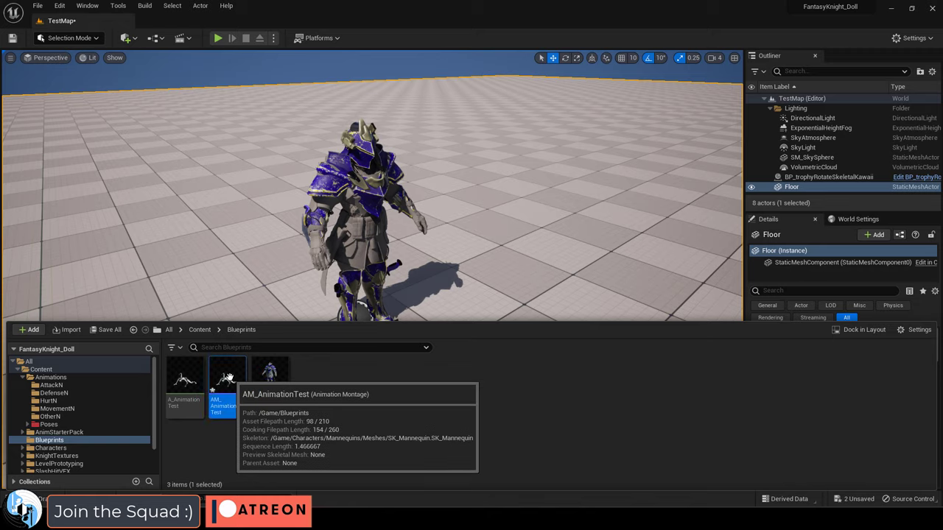
double_click(224, 378)
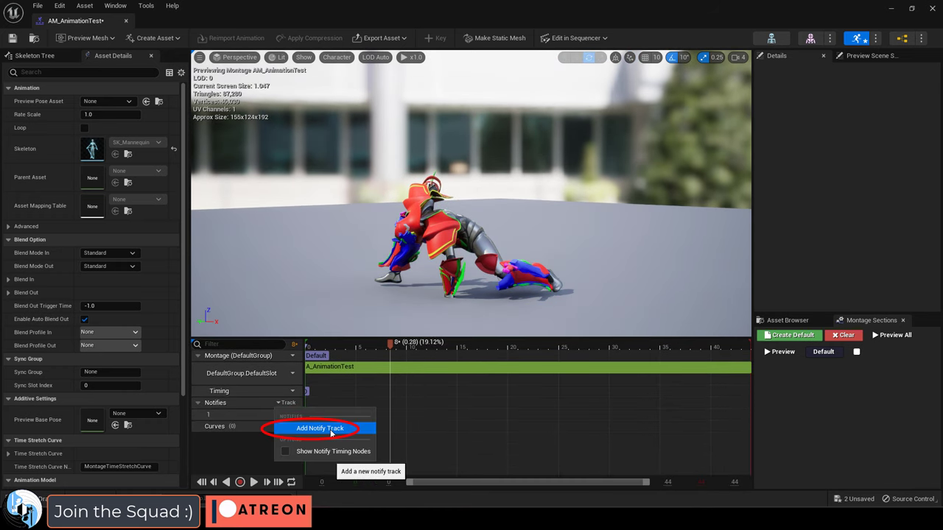
Add a notify track holding a Play Niagara Particle Effect notify partway through the montage.
left_click(320, 427)
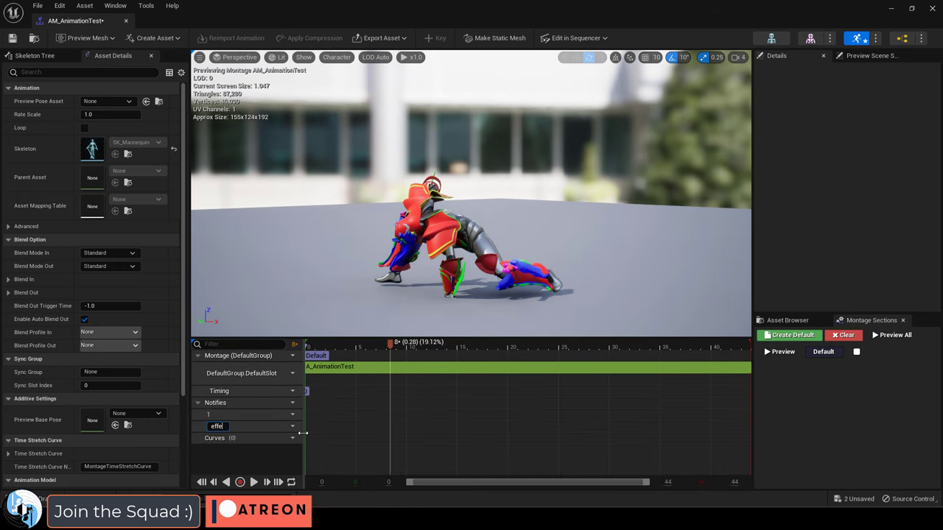
left_click(418, 448)
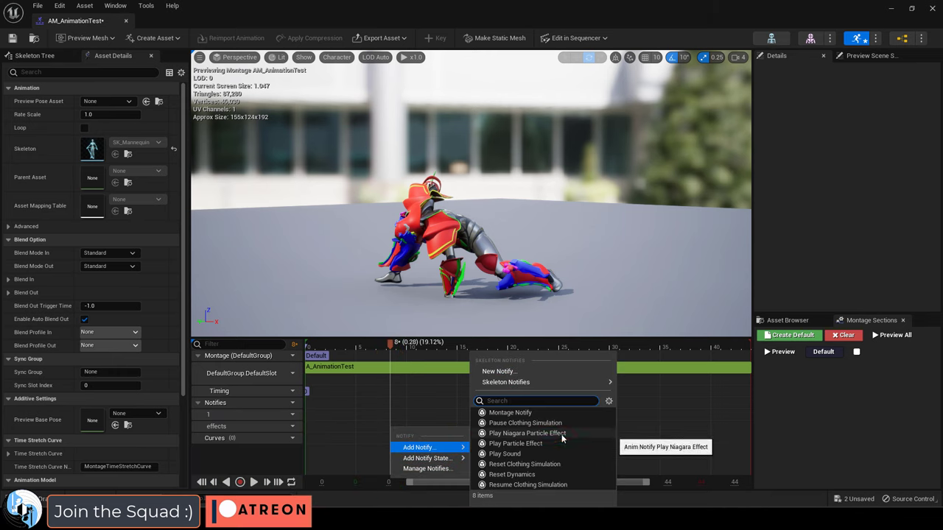
left_click(528, 434)
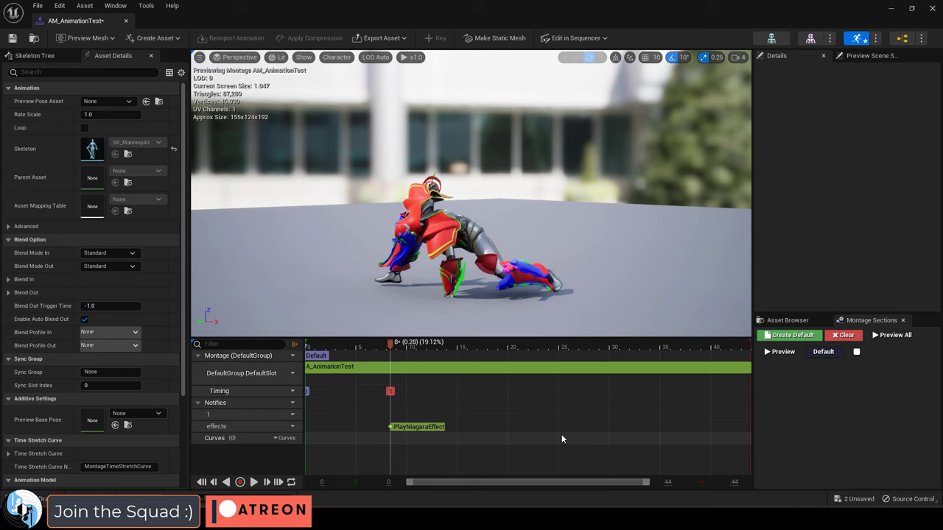
left_click(418, 427)
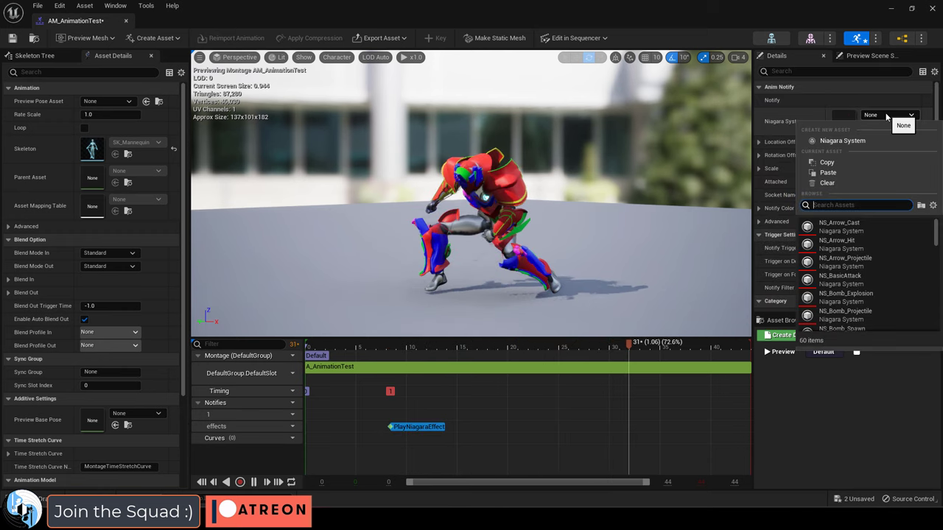
Set the notify's Niagara System to NS_Hit_GroundCrack by searching NS_hit_ground.
type("NS_hit_ground")
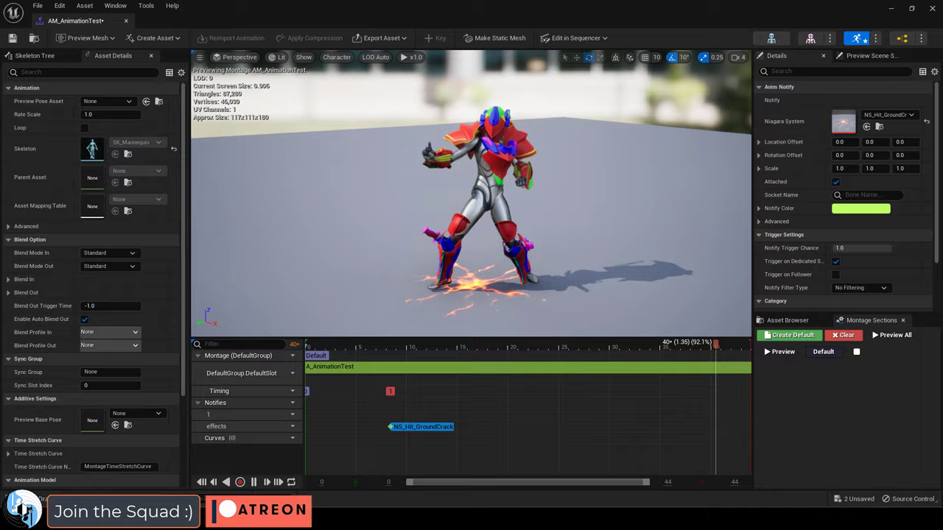
left_click(760, 141)
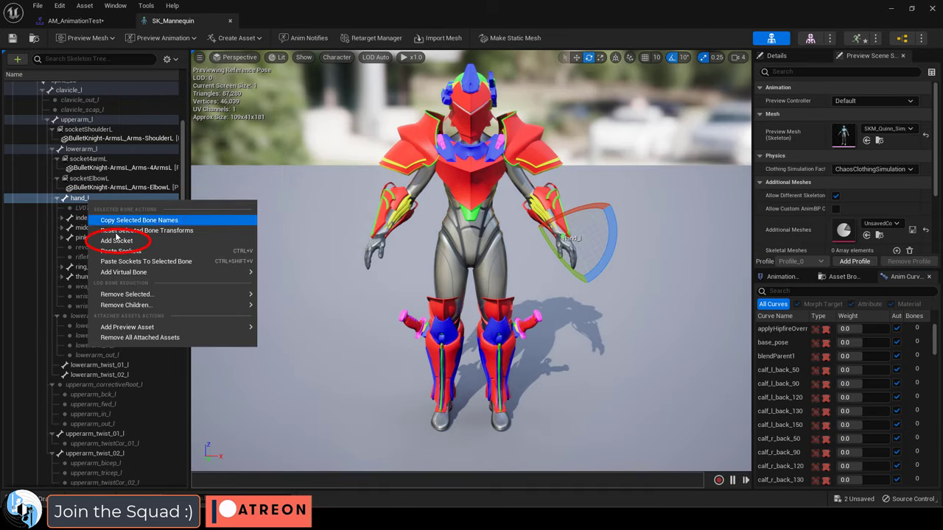
Add a socket on the hand bone and attach the notify to socket S_FX.
left_click(116, 241)
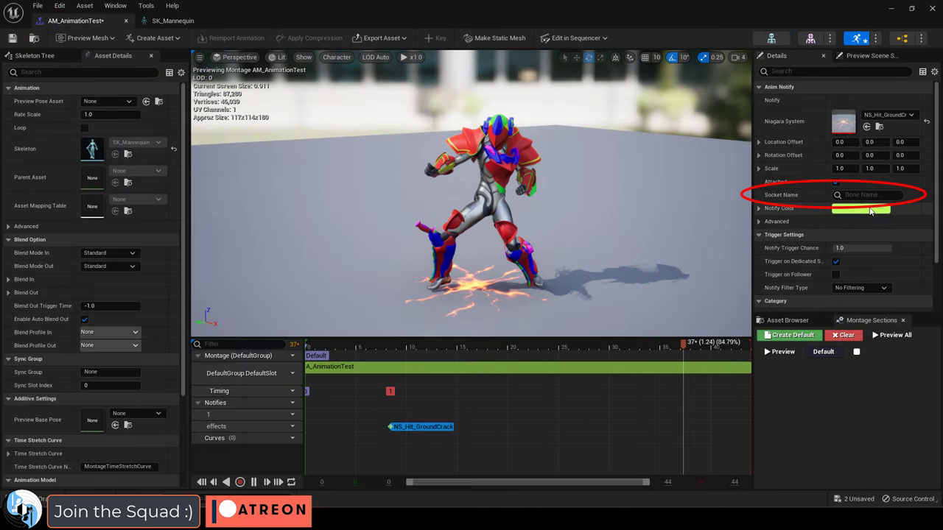
type("S_FX")
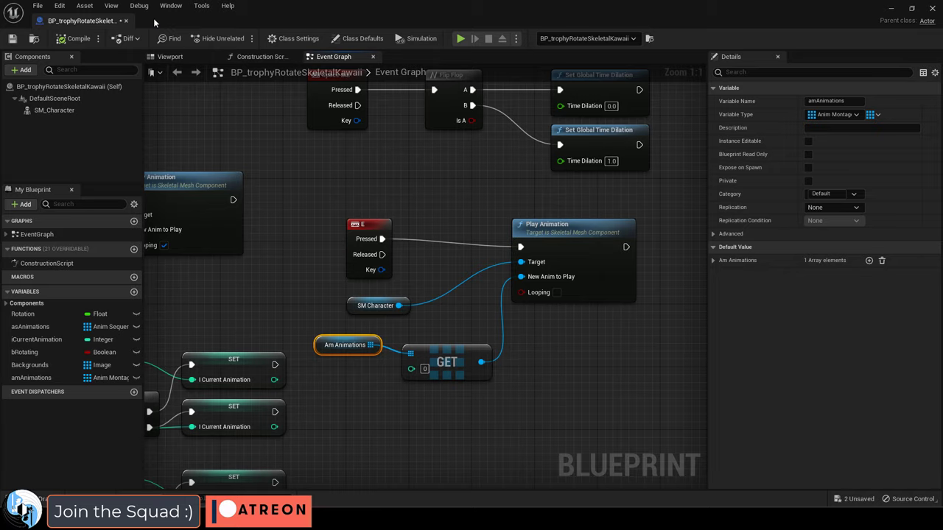
Play the level in editor so the knight performs the montage with the fire effect.
left_click(459, 39)
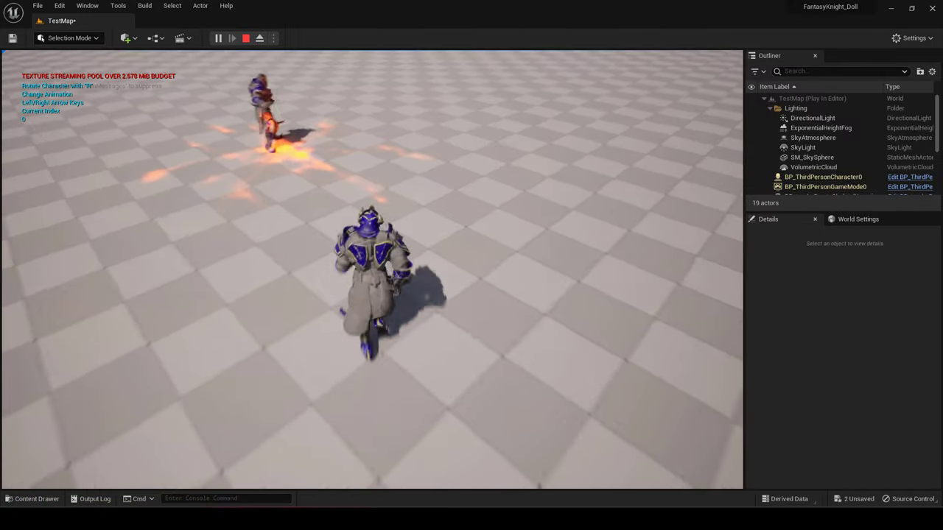